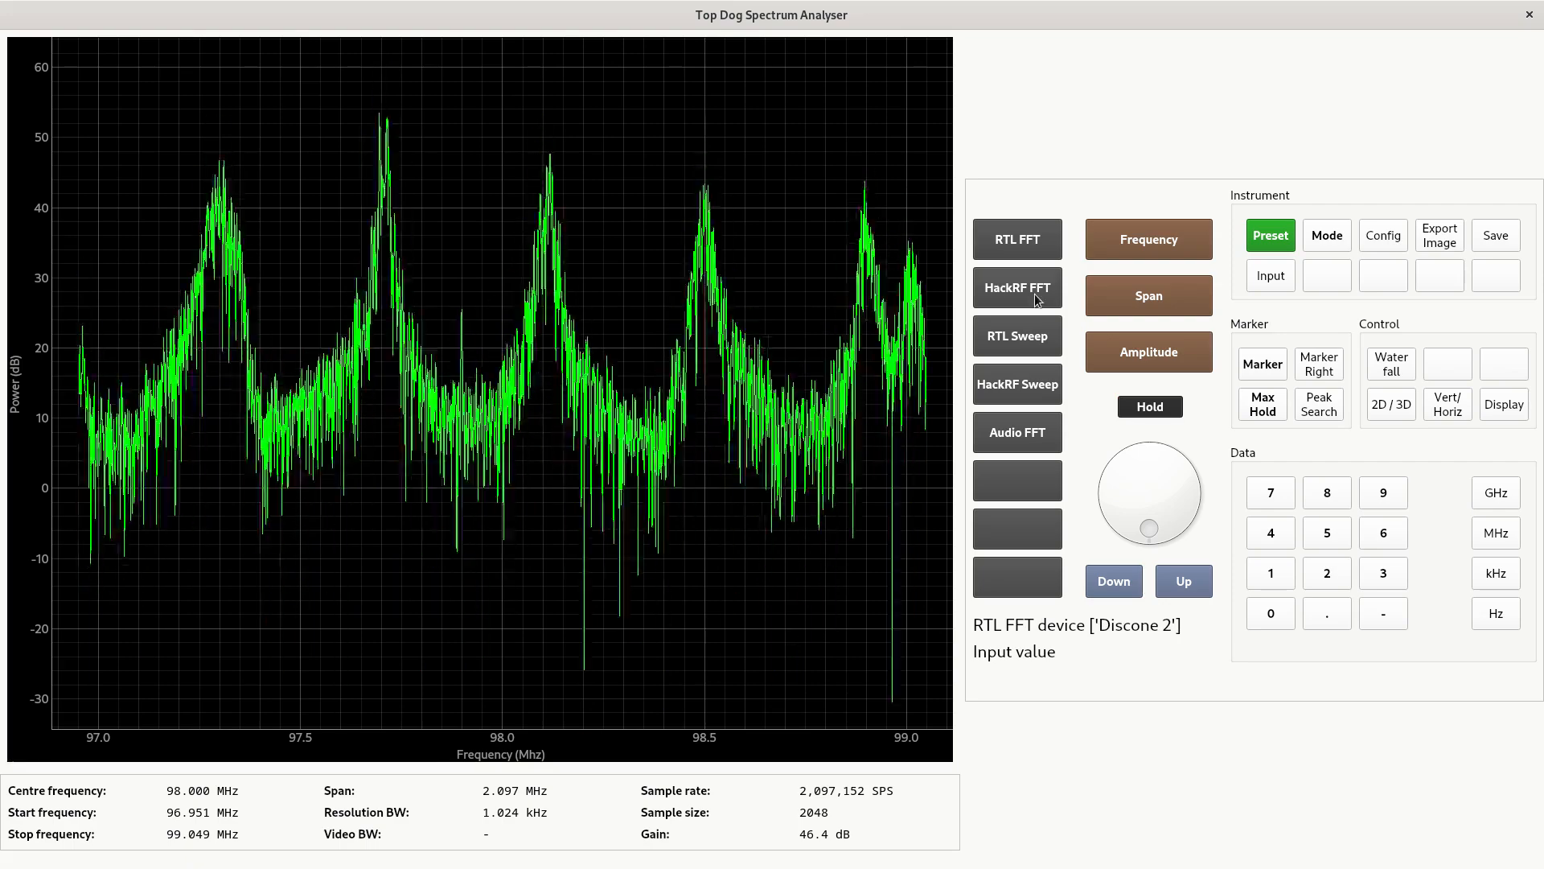
Enable max hold and peak markers on the 97.70 MHz trace, briefly freezing then resuming it
left_click(1262, 404)
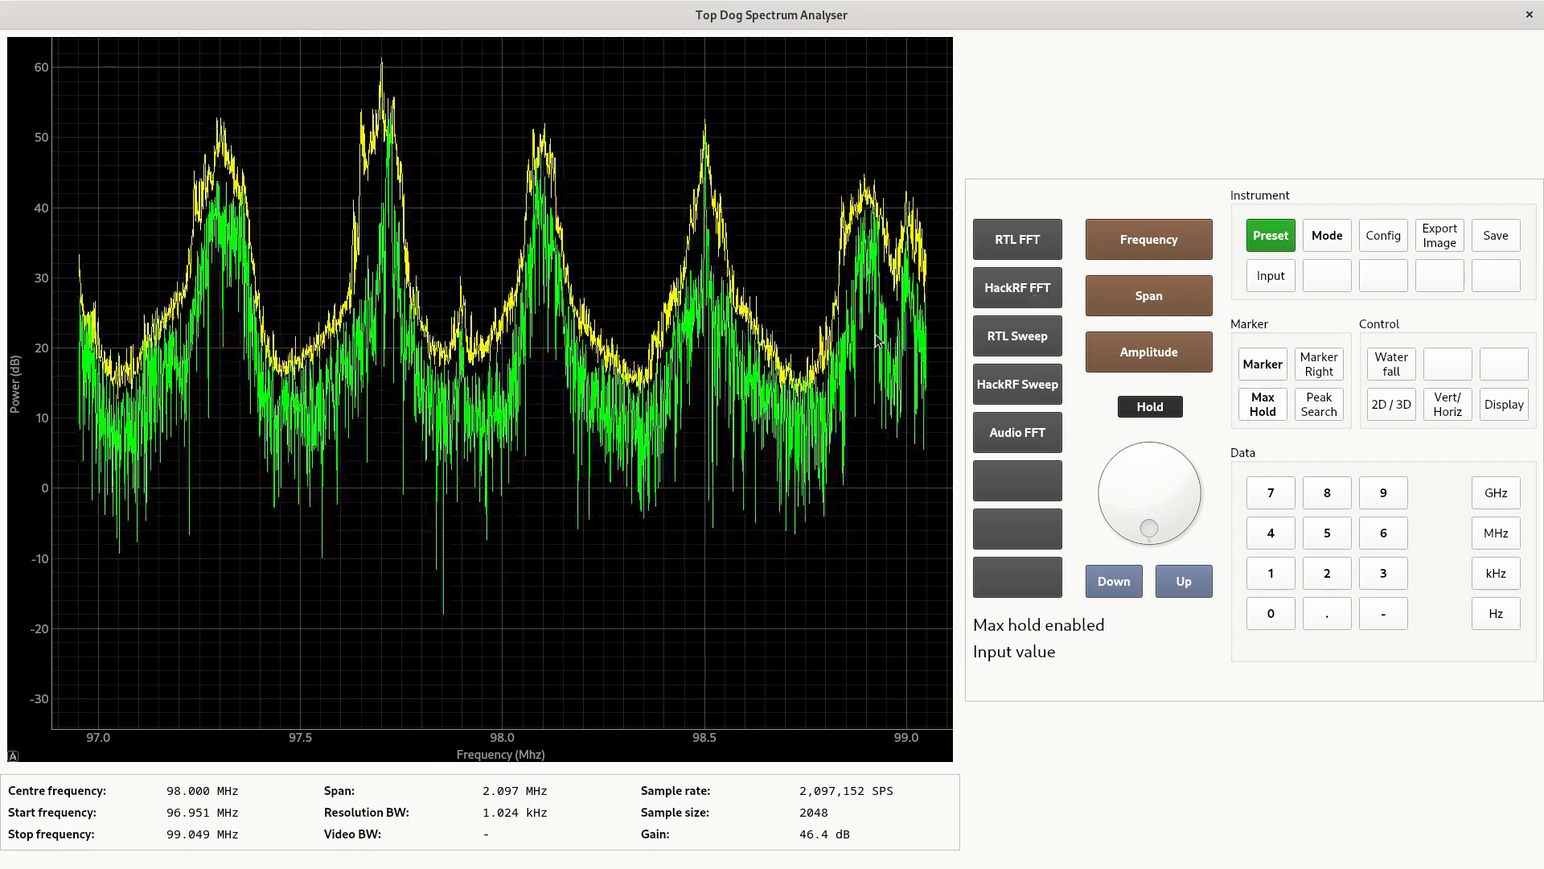
left_click(1319, 404)
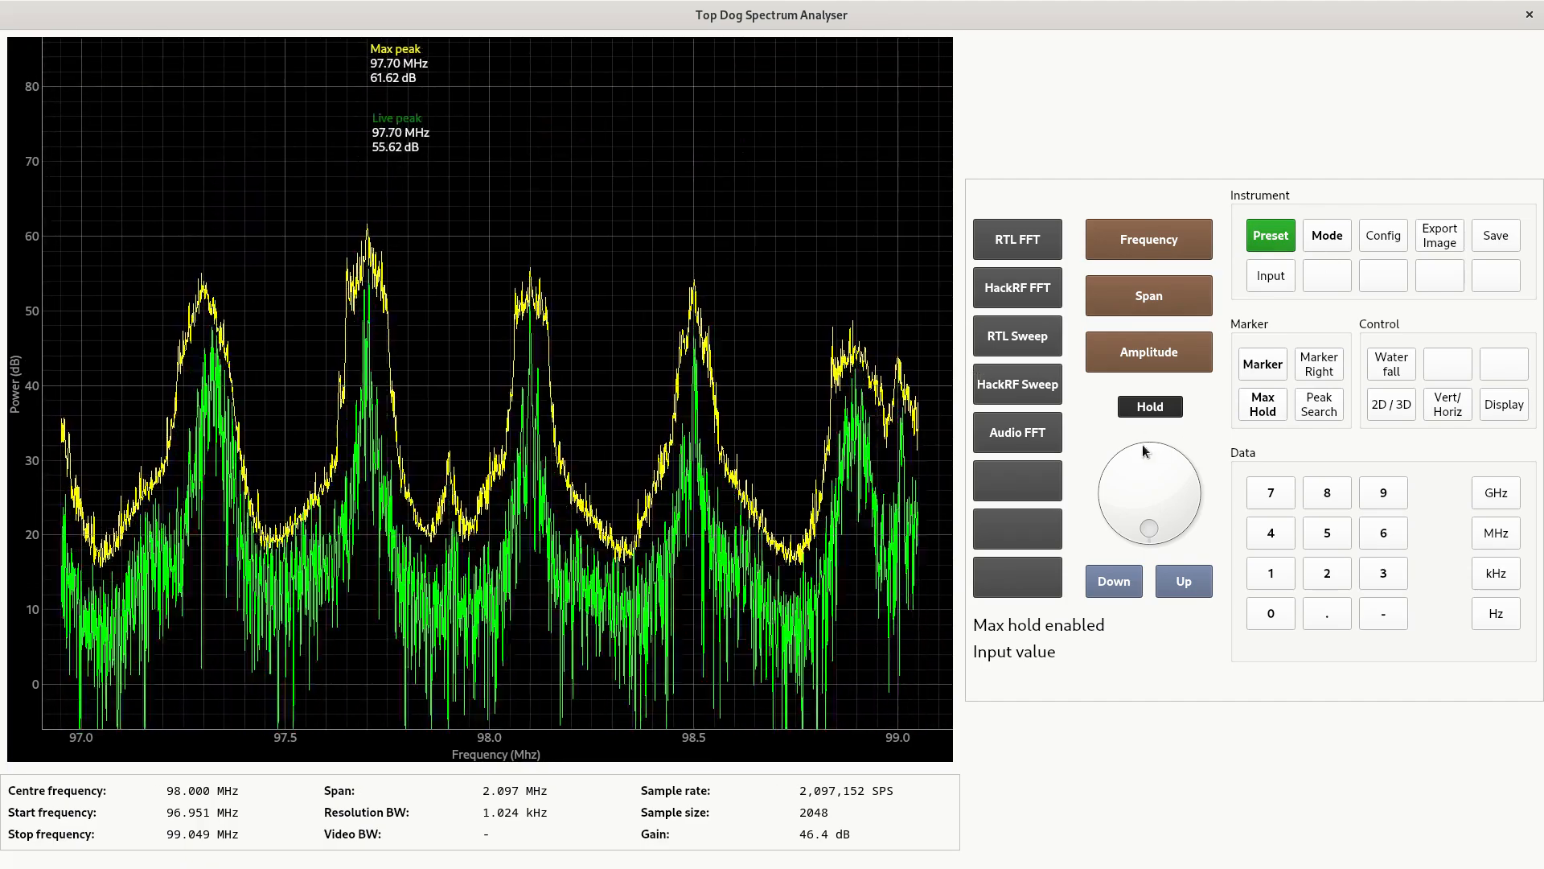
left_click(1149, 405)
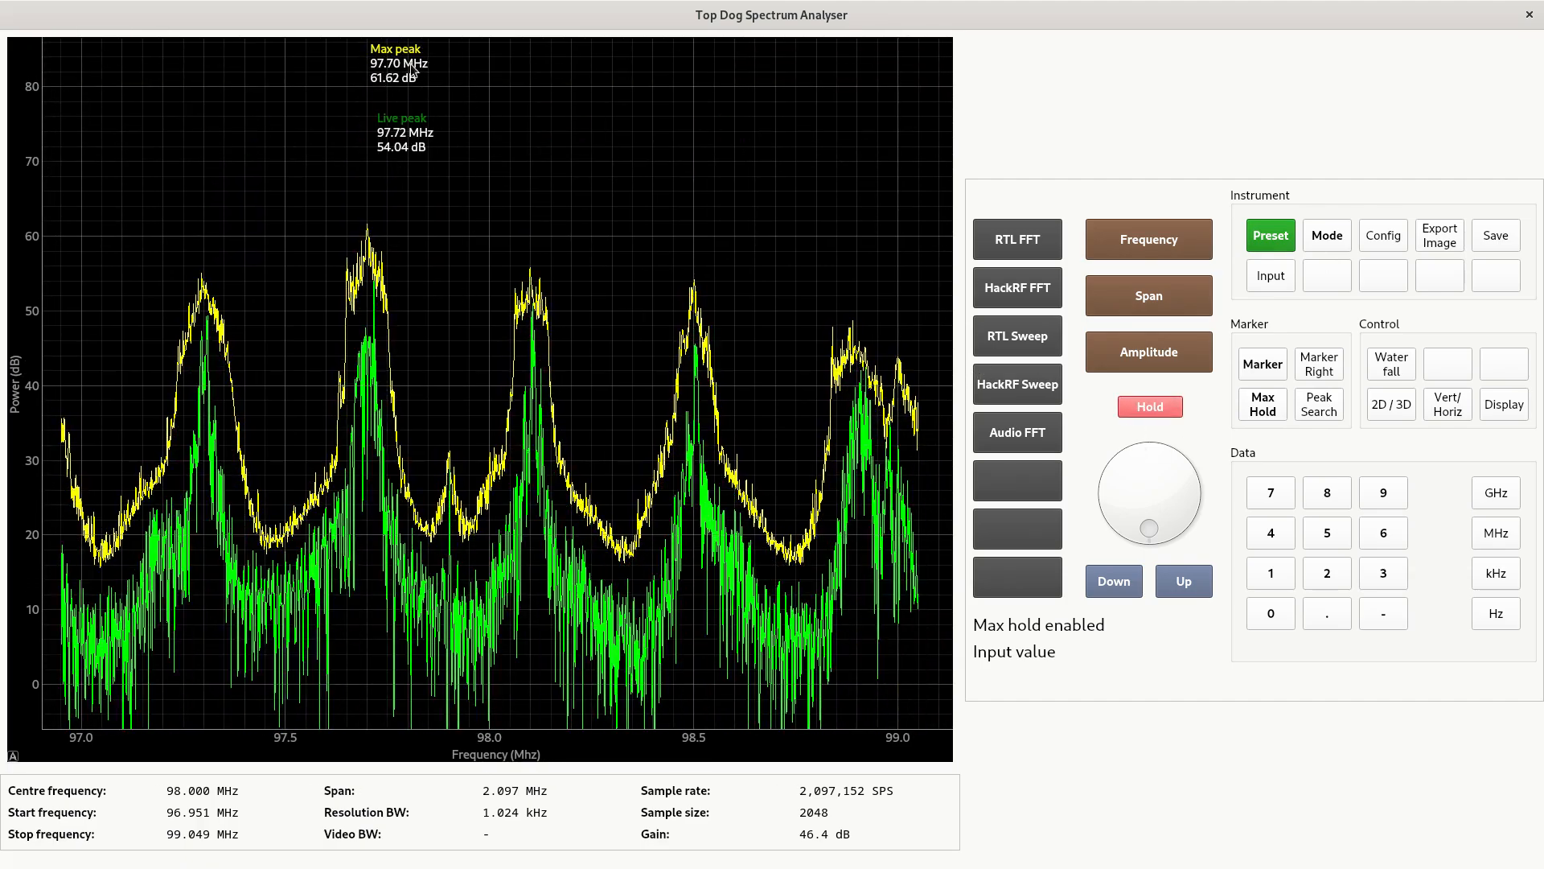
left_click(1148, 405)
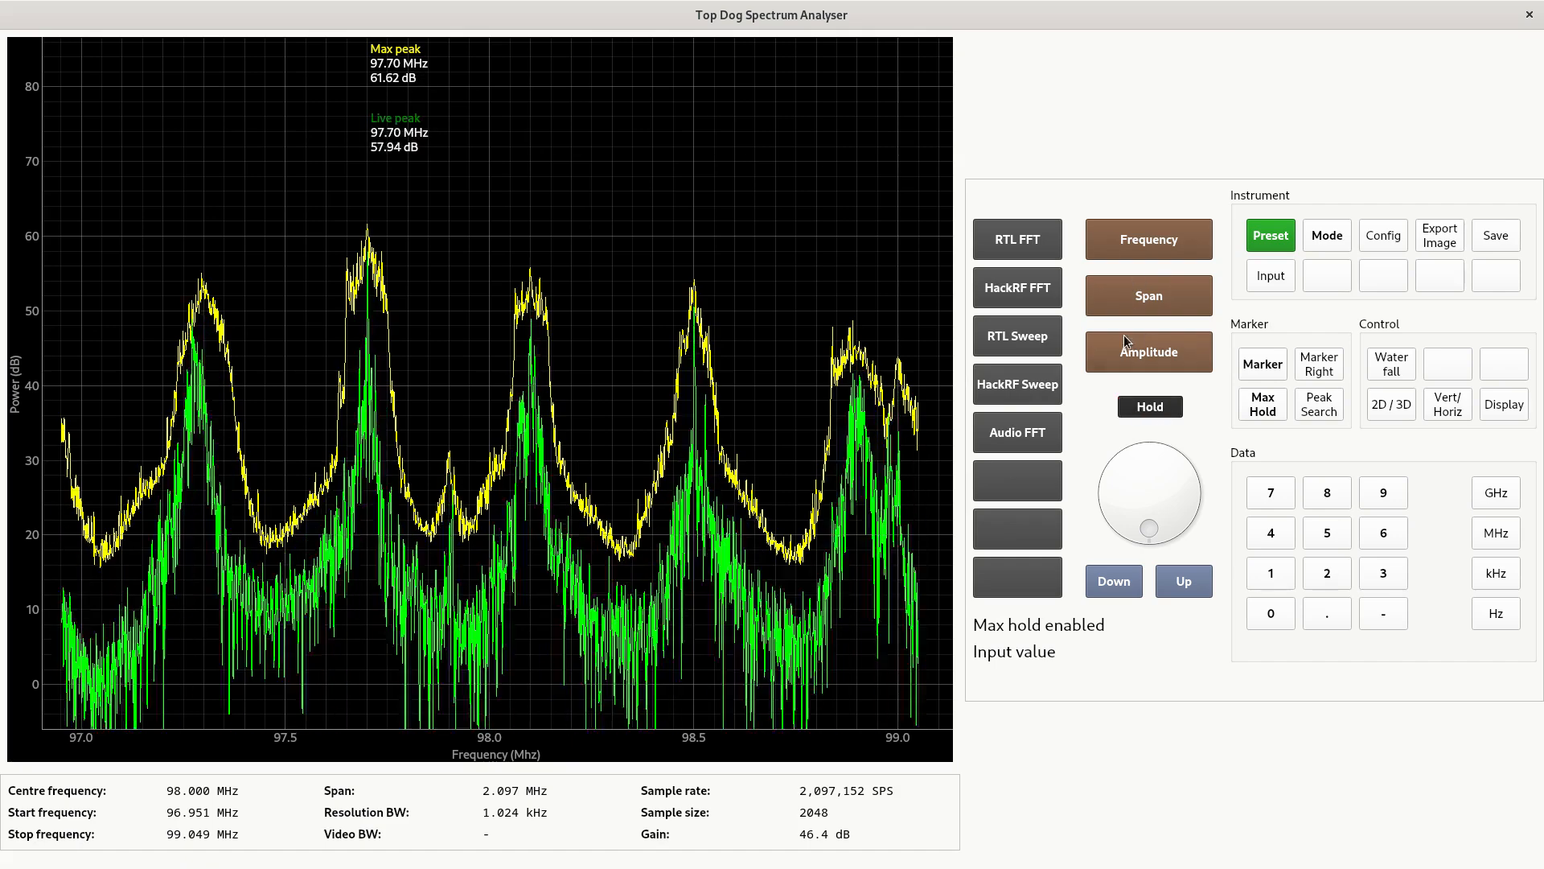
Scan 88–108 MHz with HackRF FFT, restore peak markers, then return to RTL FFT capture
left_click(1017, 288)
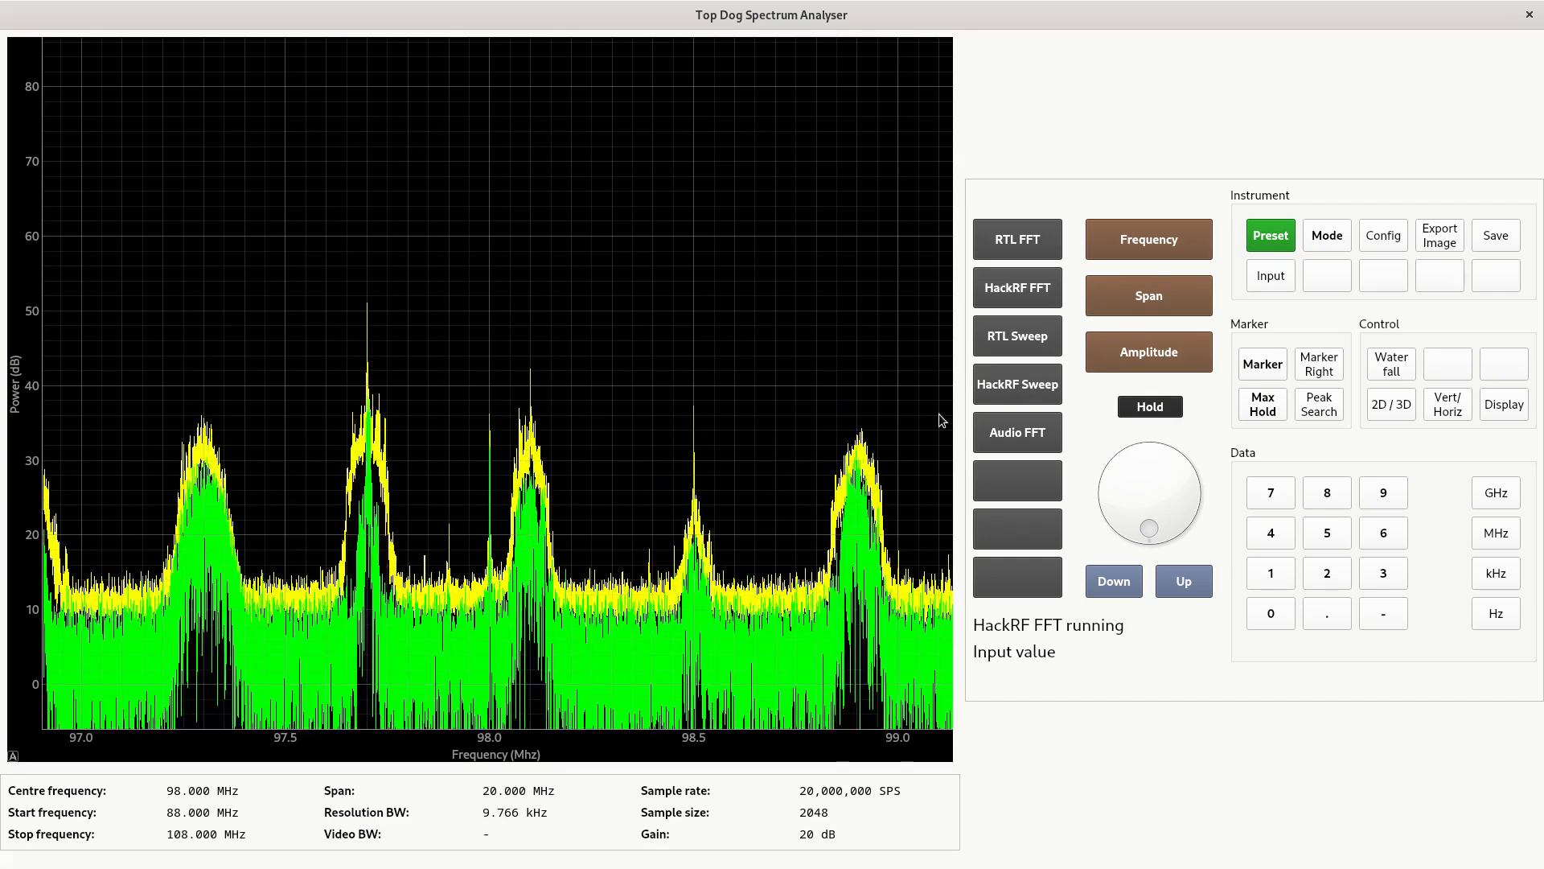
left_click(1319, 404)
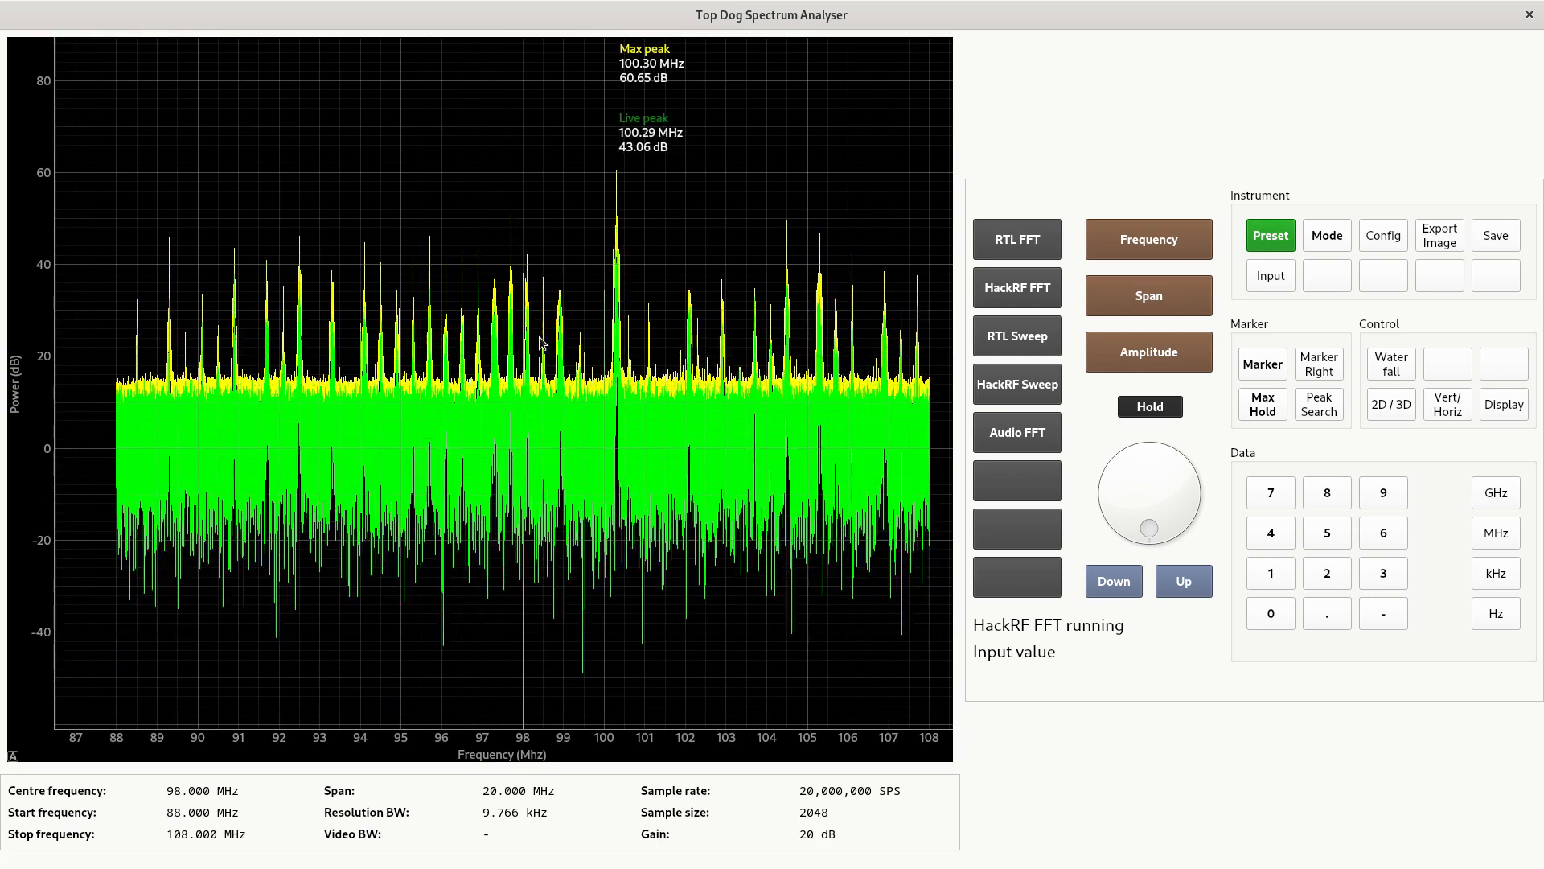
mouse_move(541, 7)
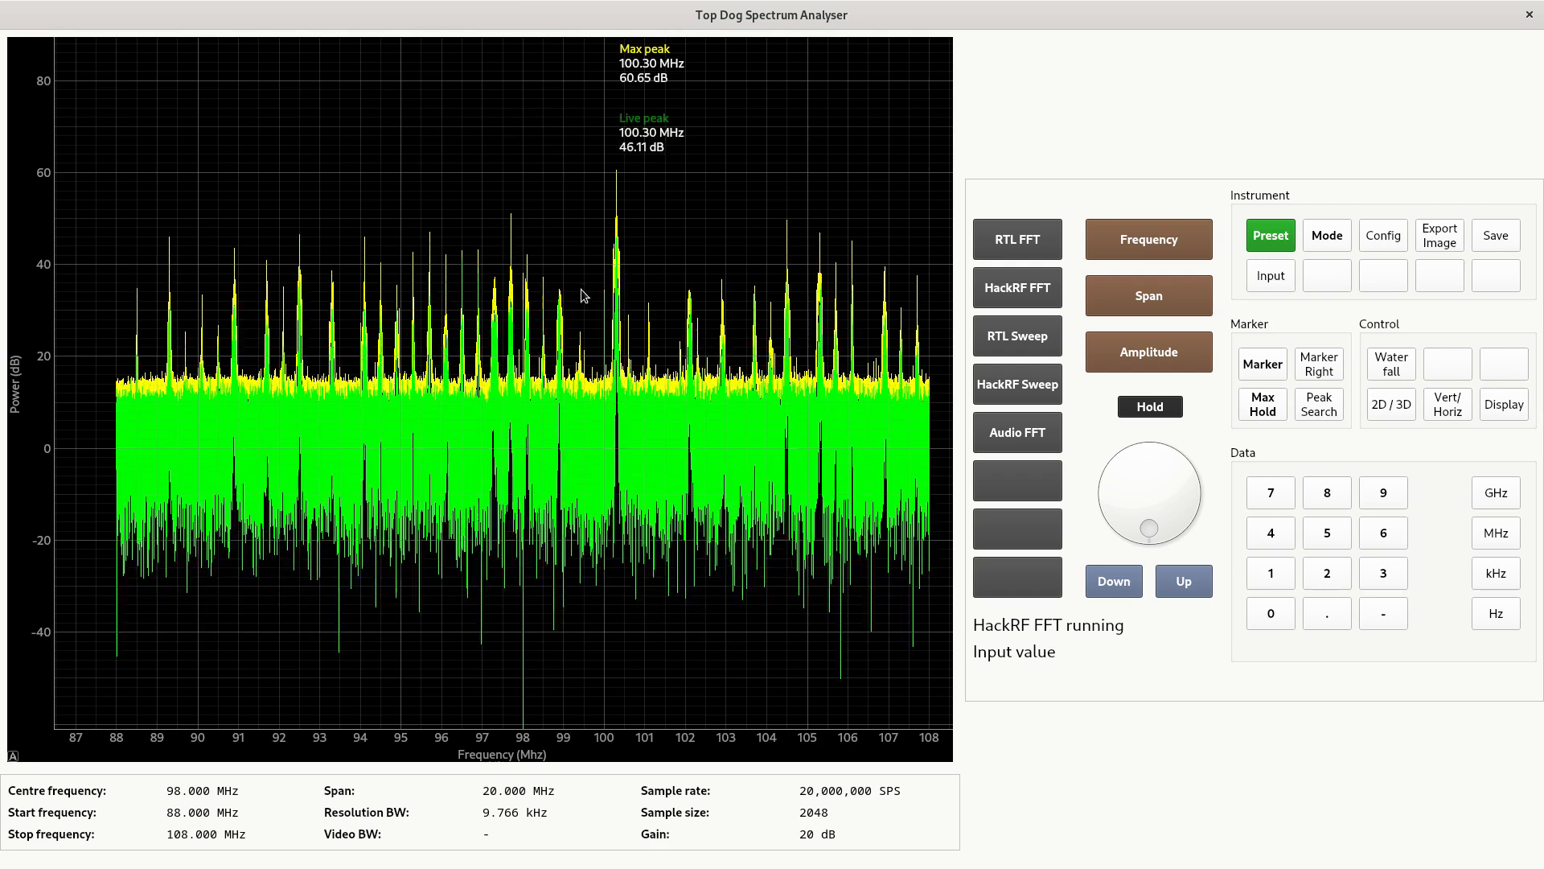
left_click(1017, 240)
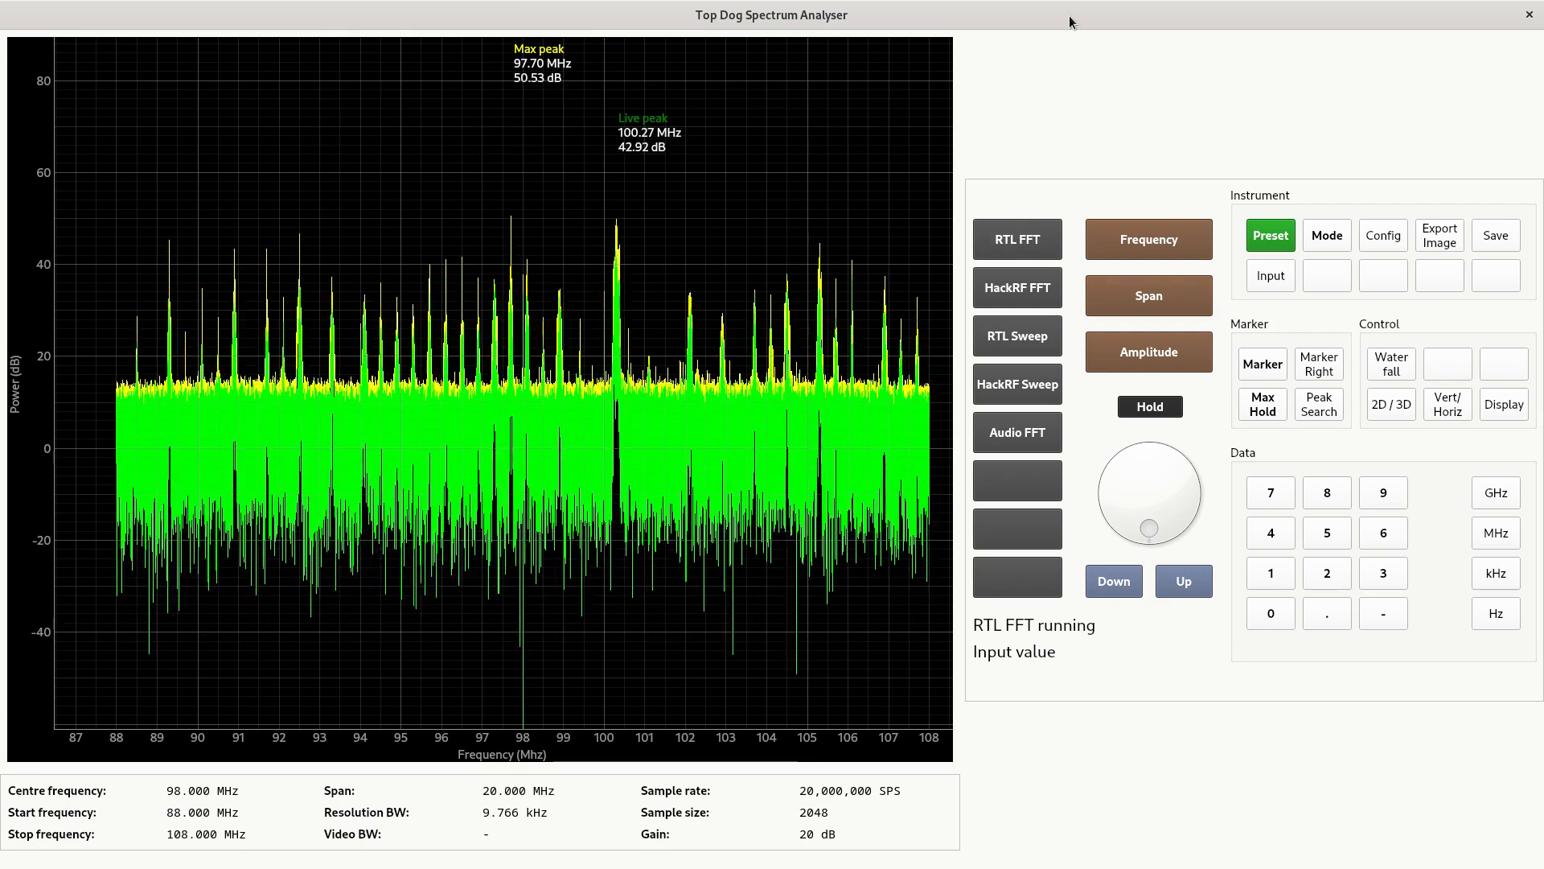
left_click(1390, 404)
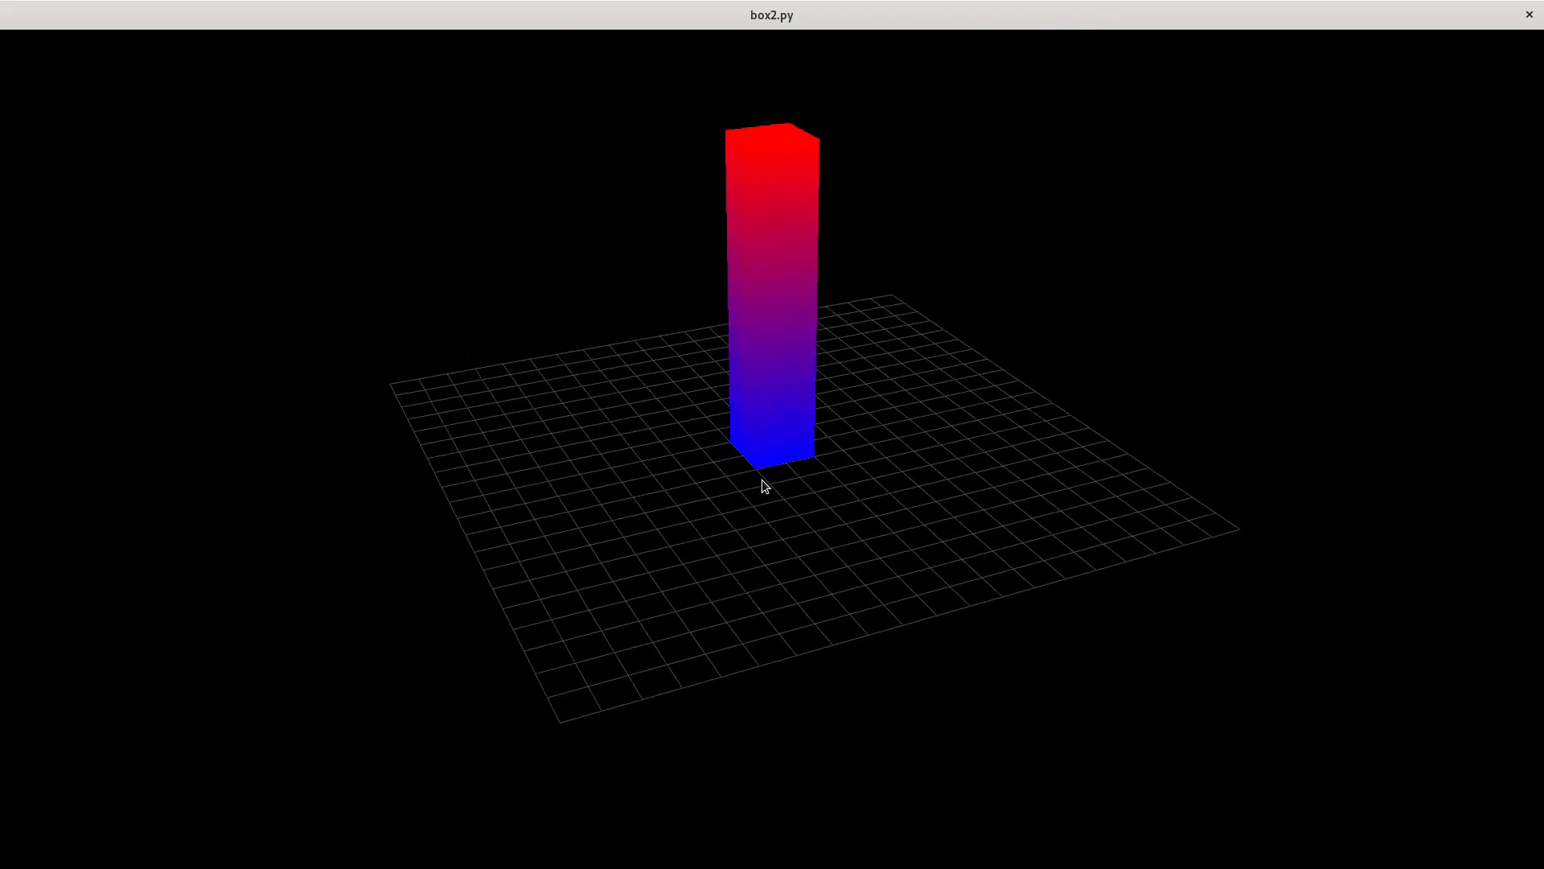
mouse_move(758, 198)
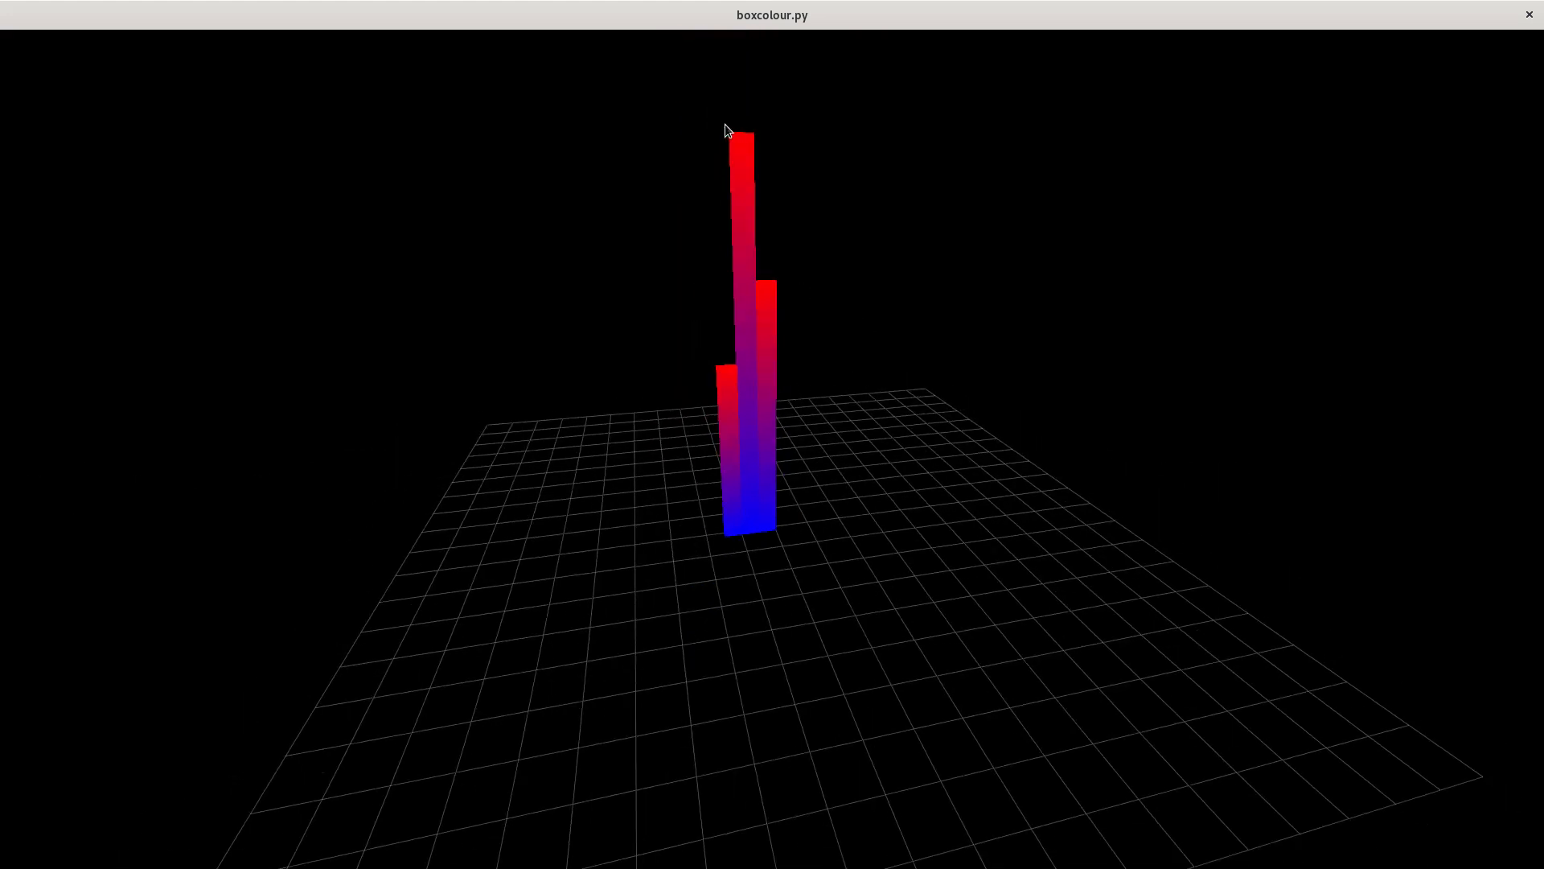
mouse_move(761, 289)
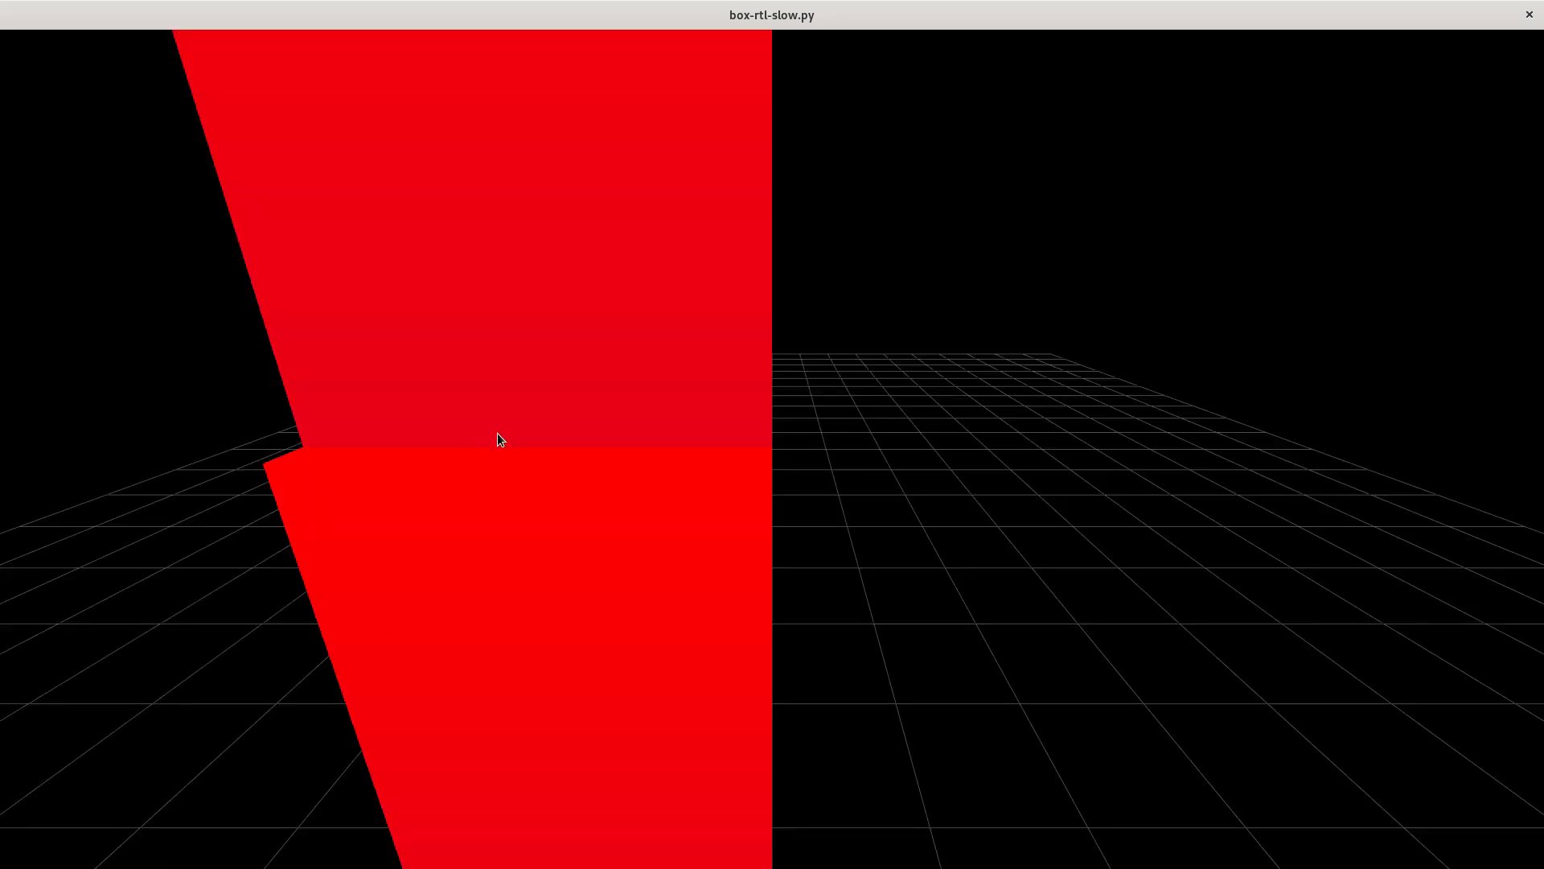
mouse_move(704, 454)
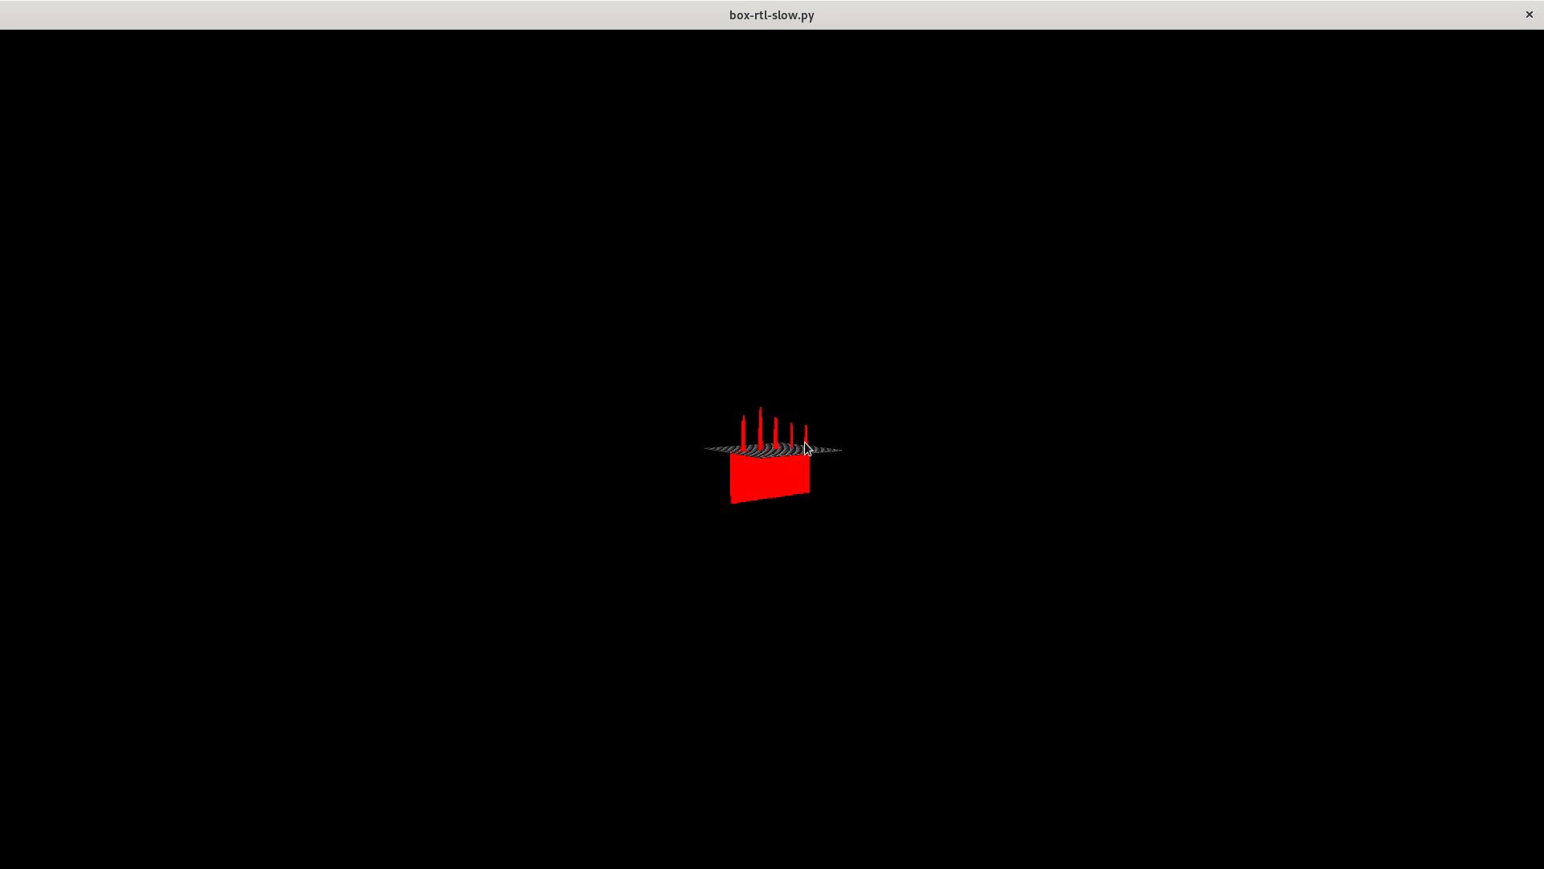
mouse_move(802, 450)
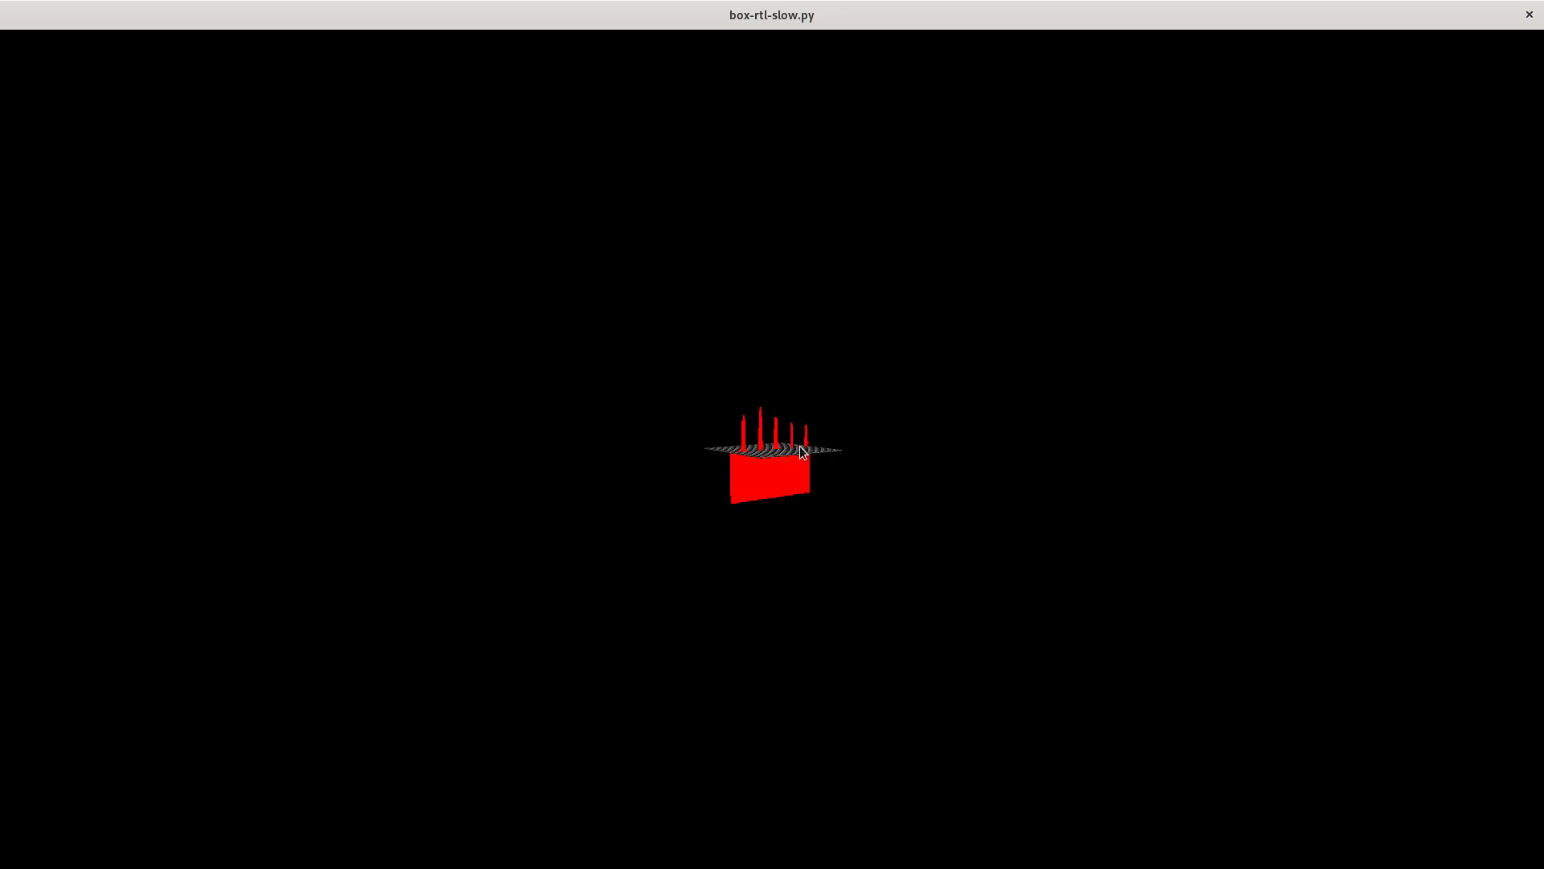
mouse_move(713, 433)
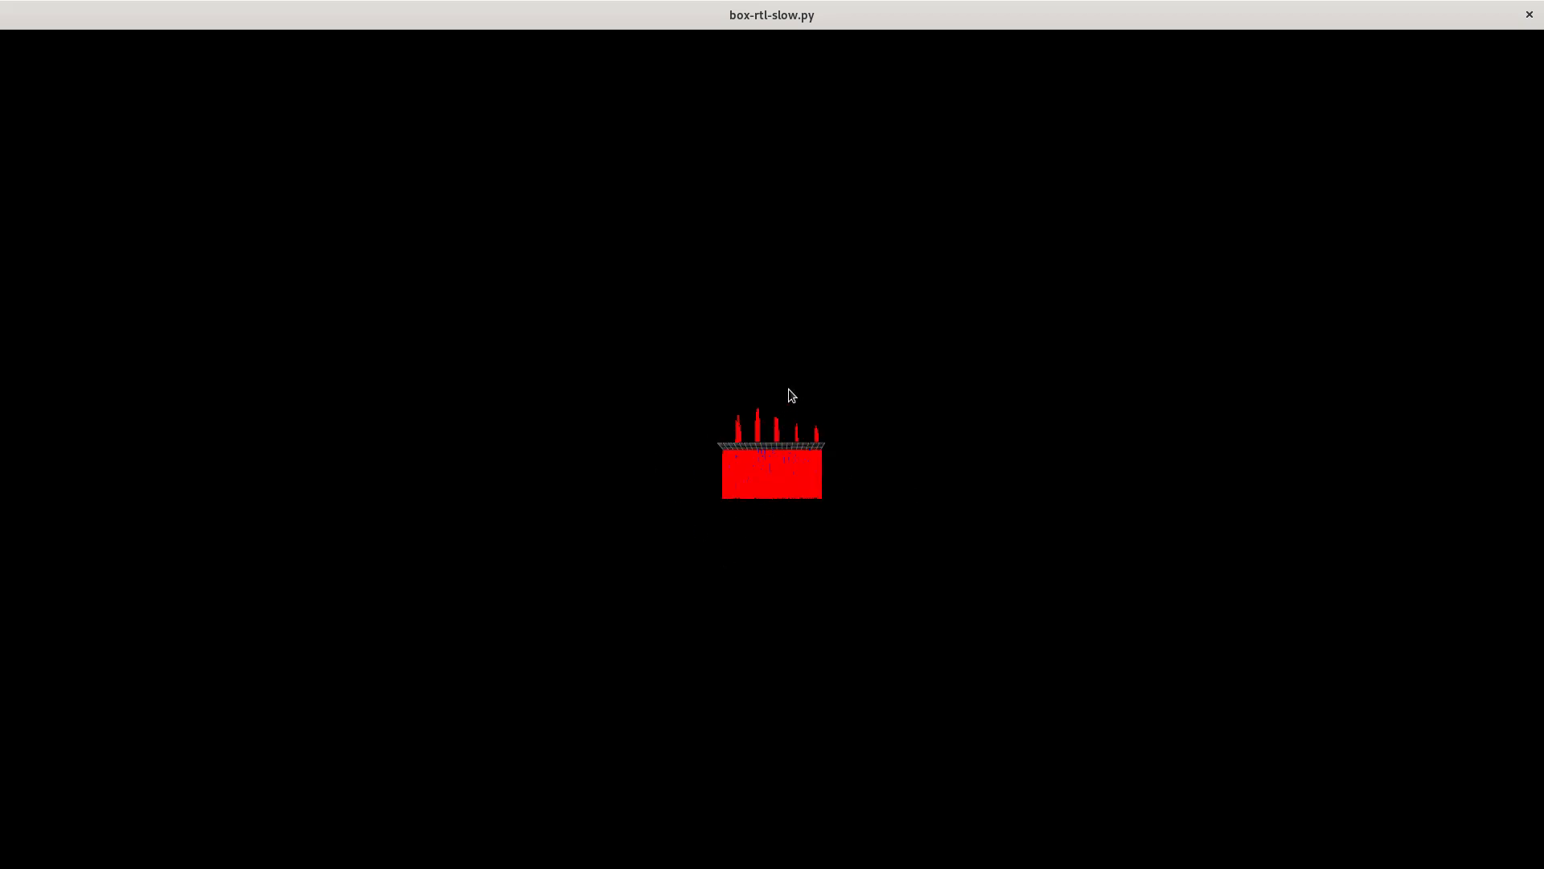
mouse_move(1050, 184)
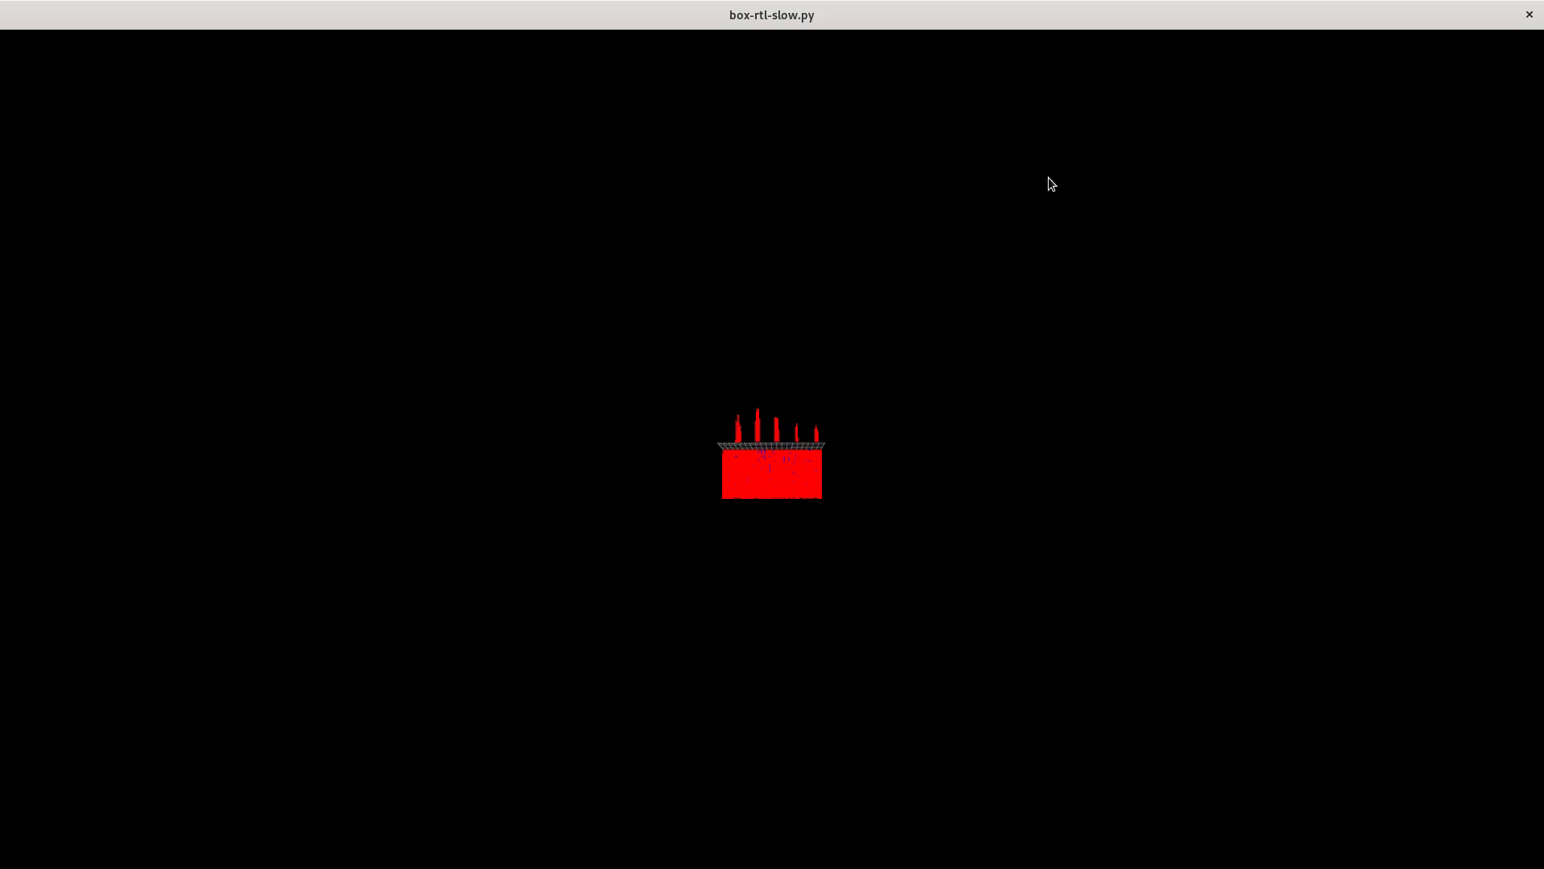